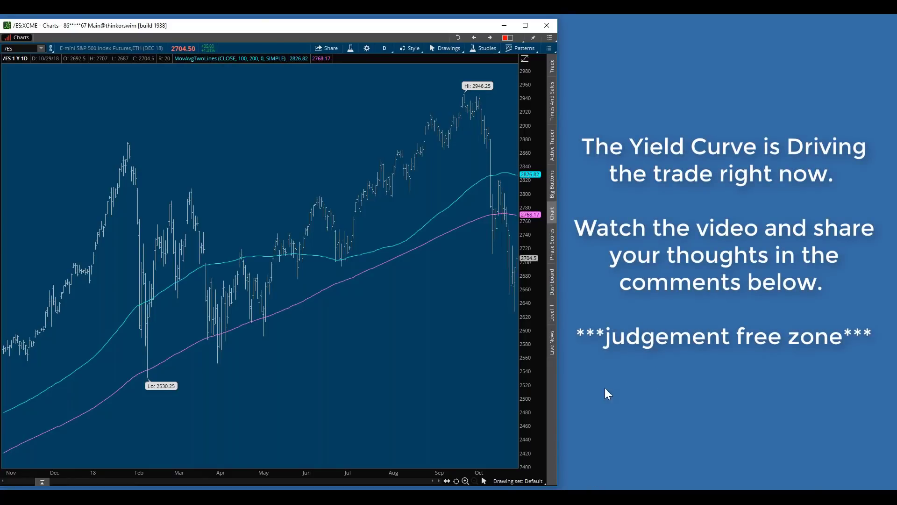
mouse_move(630, 380)
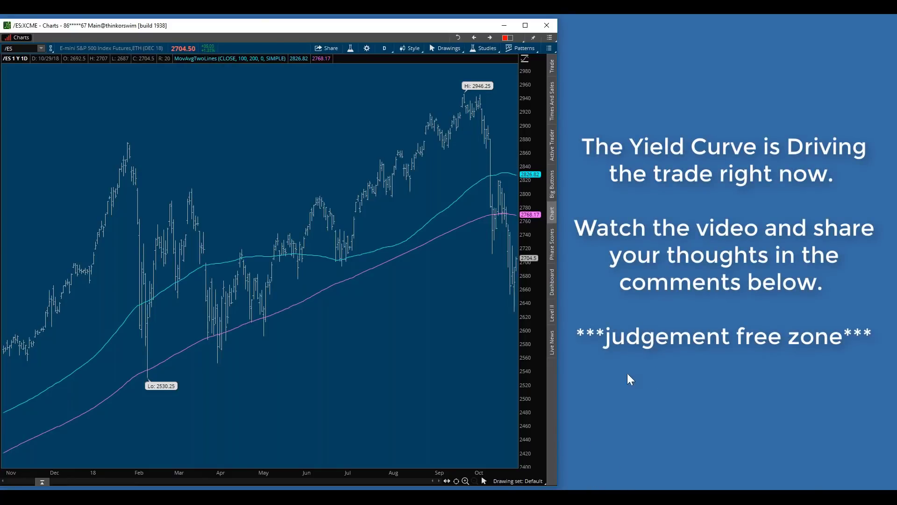
Remove the MovAvgTwoLines study and add a Comparison study to the /ES chart
click(484, 48)
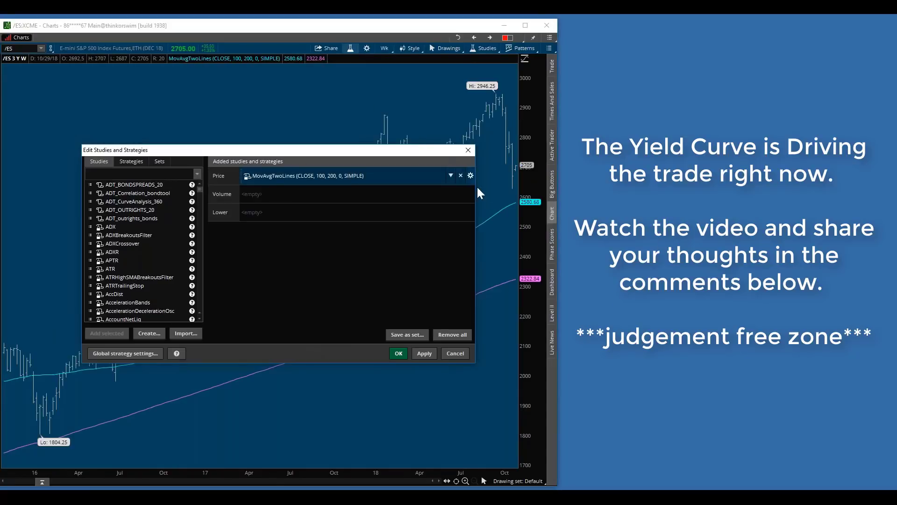
click(460, 175)
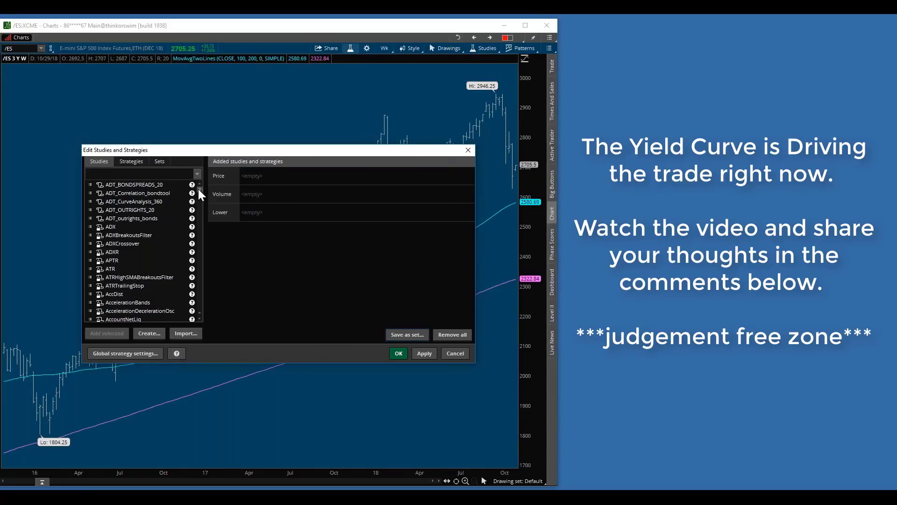
scroll(down, 3)
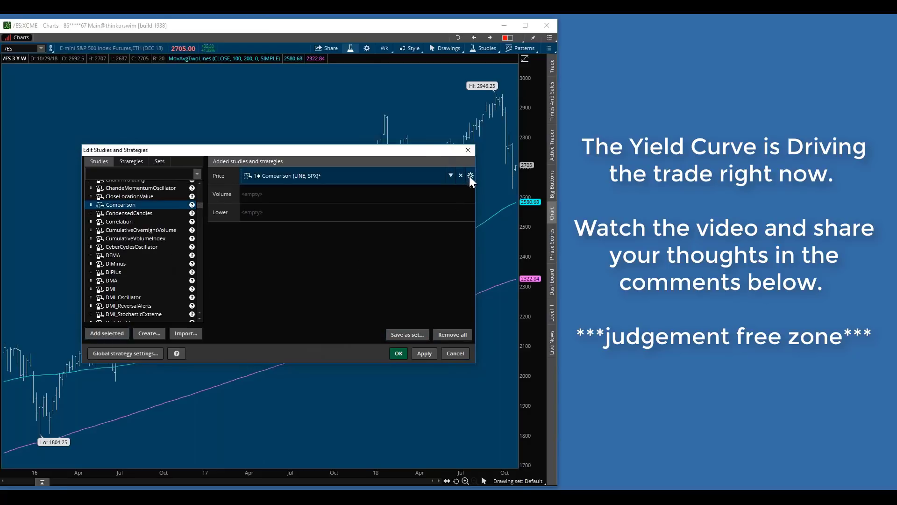
click(470, 176)
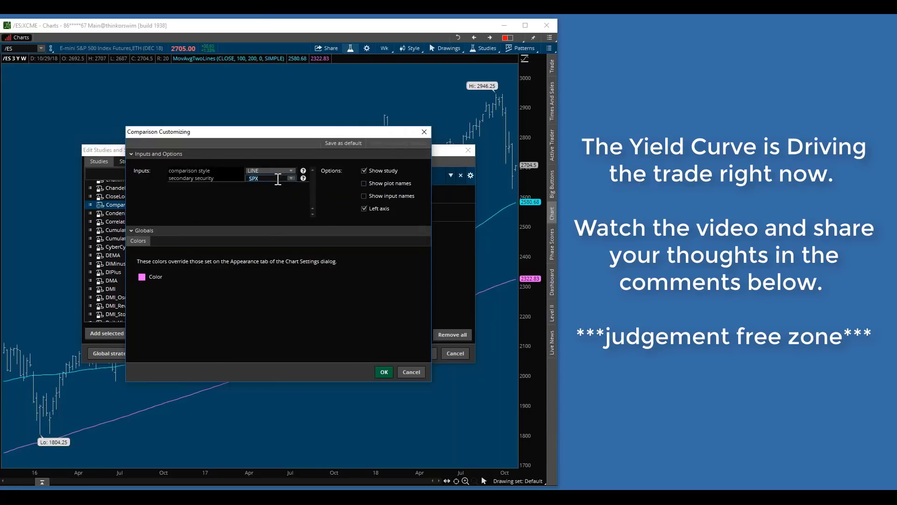
Set the Comparison's secondary security to the 4*/ZN-/UB spread and apply it
text(/ZN*)
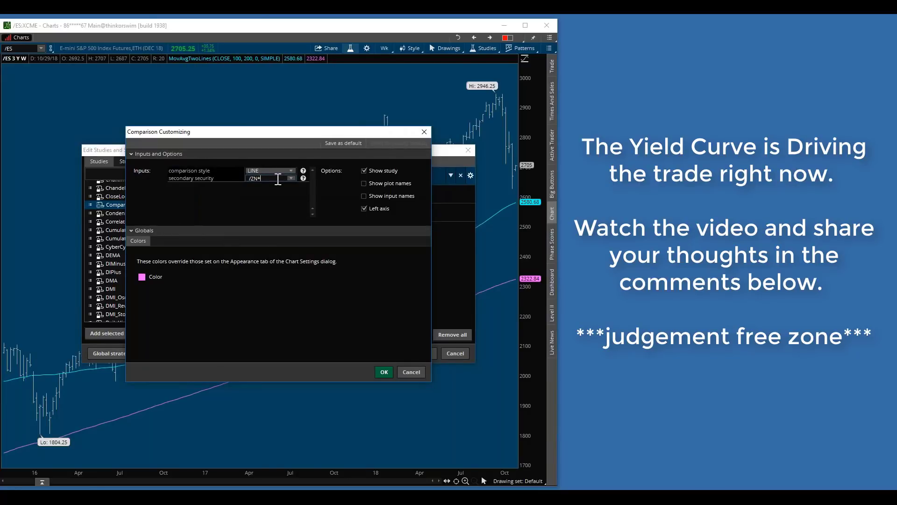
text(4/U)
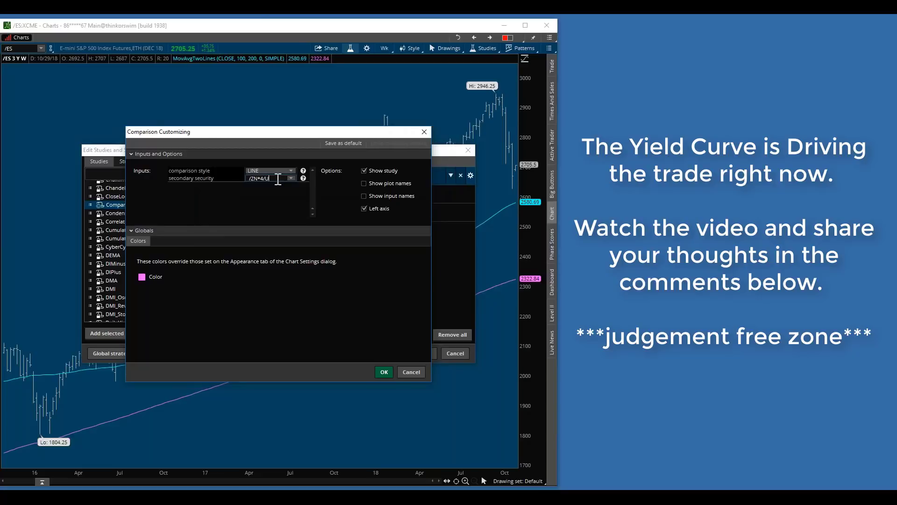
key(Backspace)
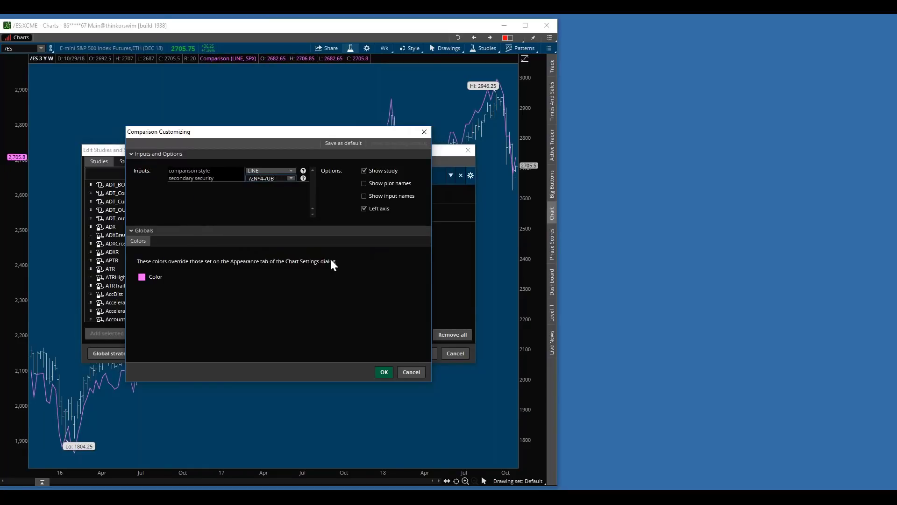
click(383, 372)
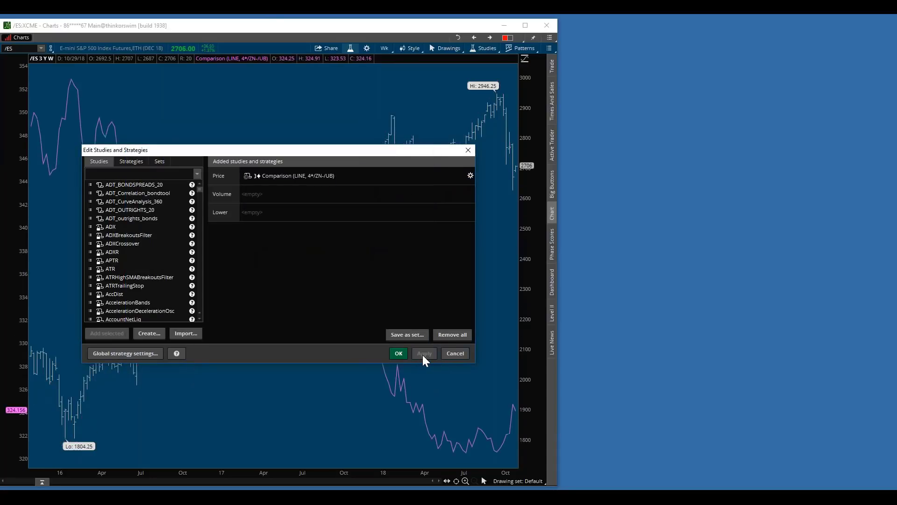
click(399, 353)
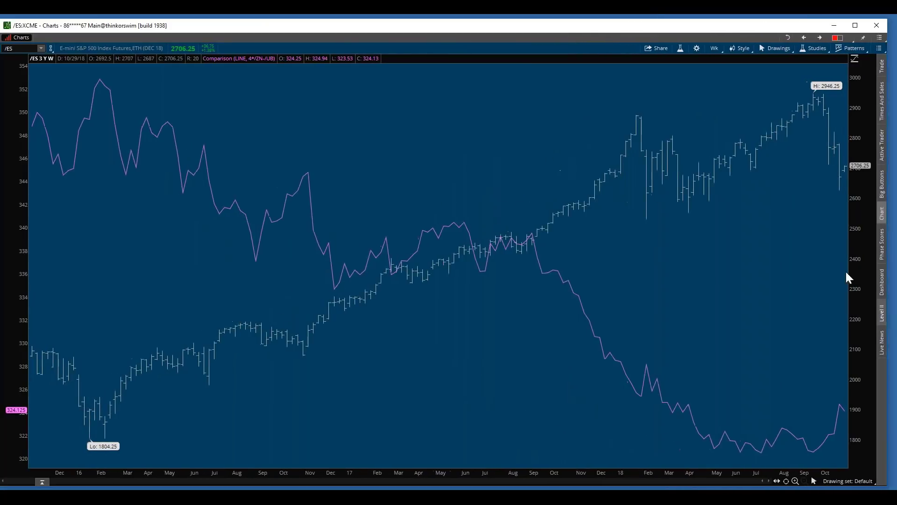
Switch the /ES chart to the 1 Y : 1D time frame from Favorites
click(714, 48)
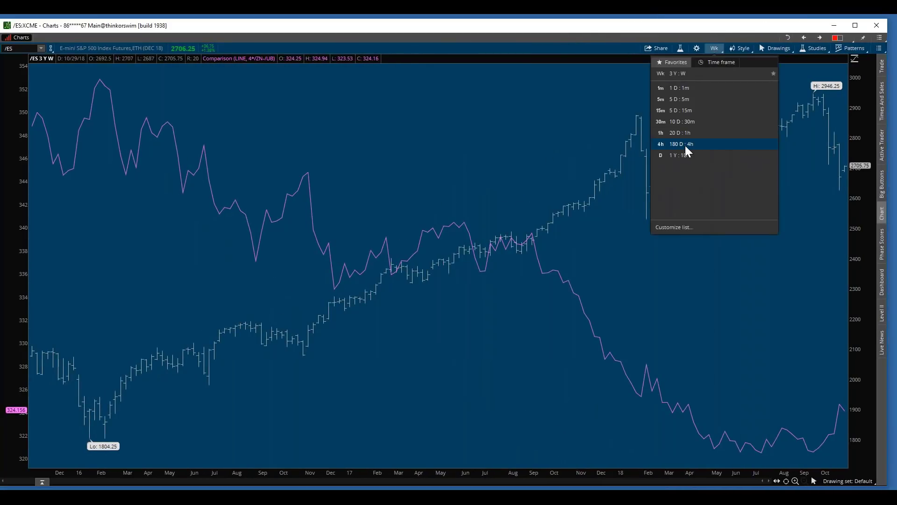
click(681, 155)
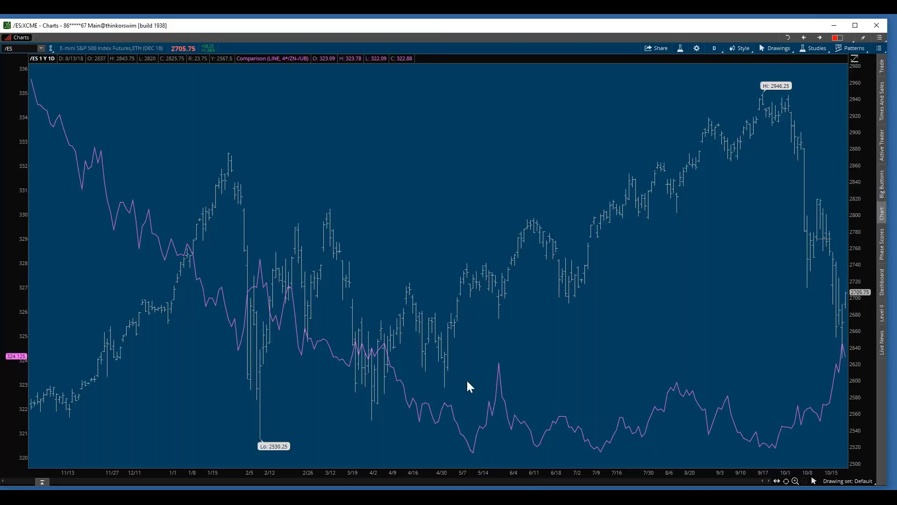
mouse_move(120, 98)
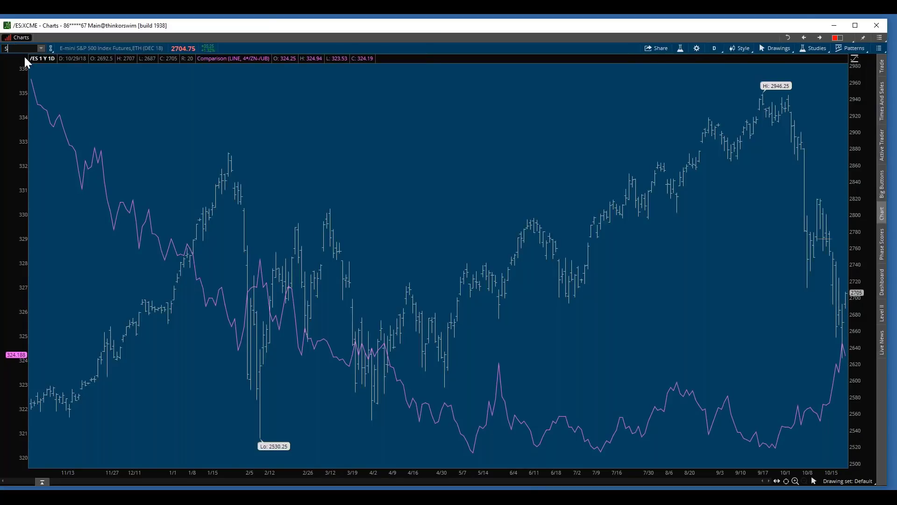
Chart -SPX in the main window and place the detached /ES chart enlarged on the left side
text(SPX)
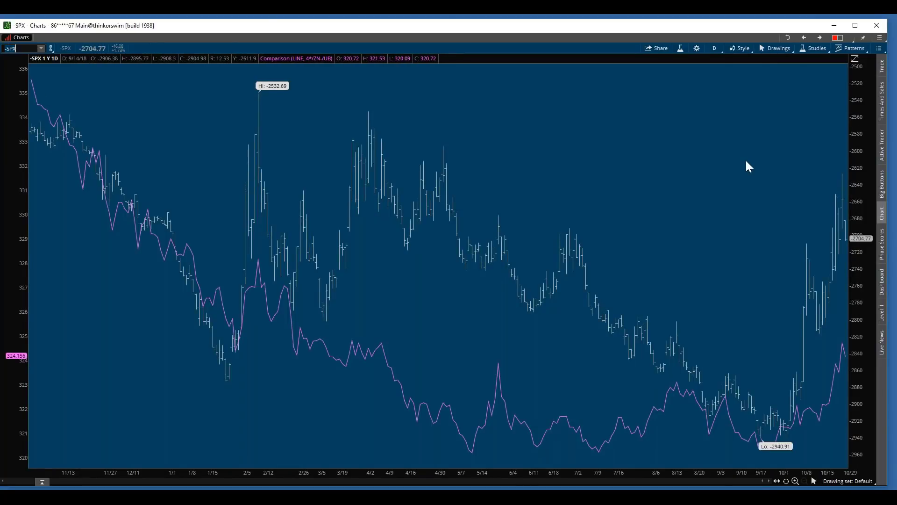
mouse_move(798, 397)
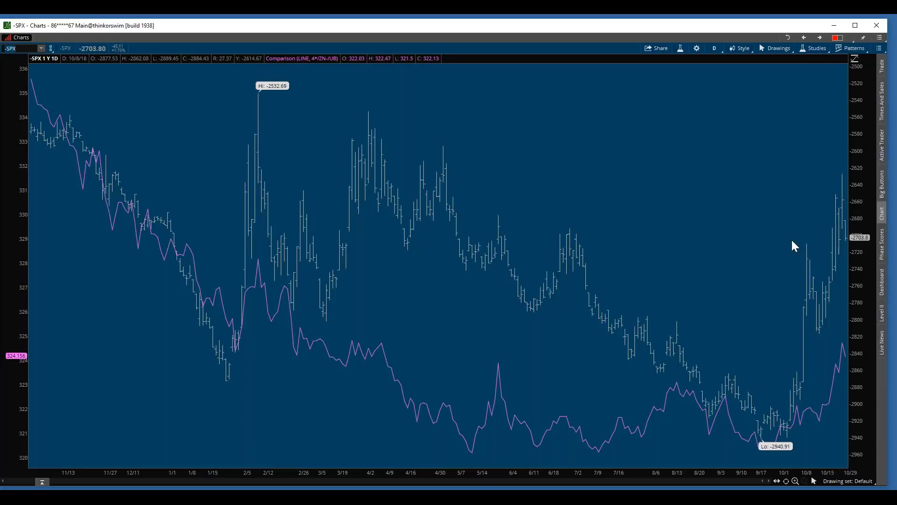
mouse_move(822, 428)
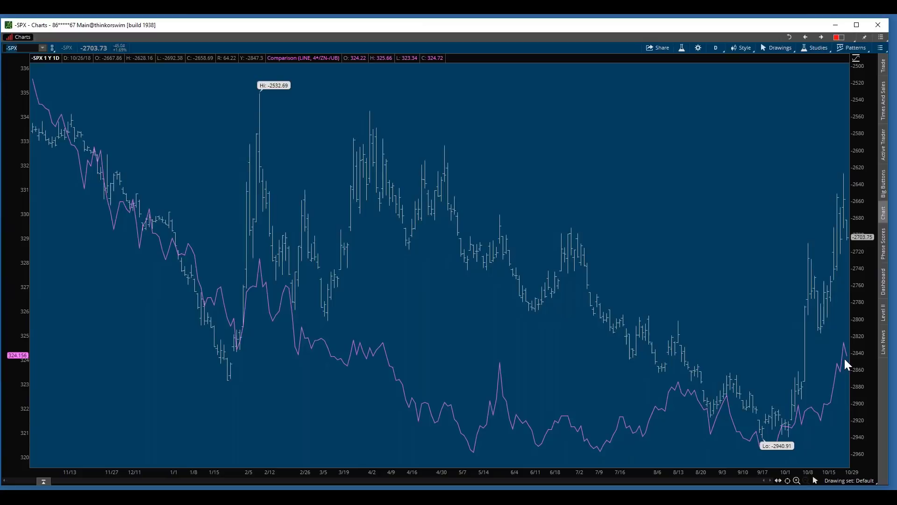
mouse_move(847, 367)
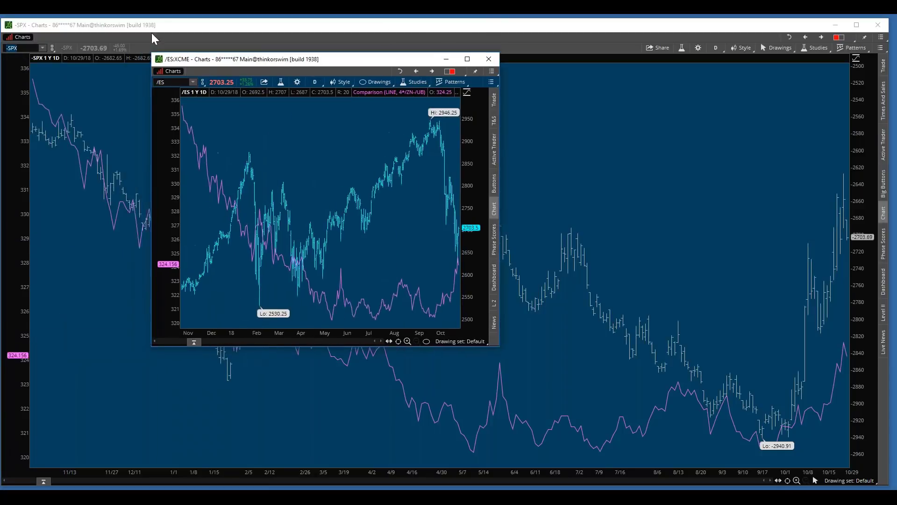
drag(320, 58, 194, 25)
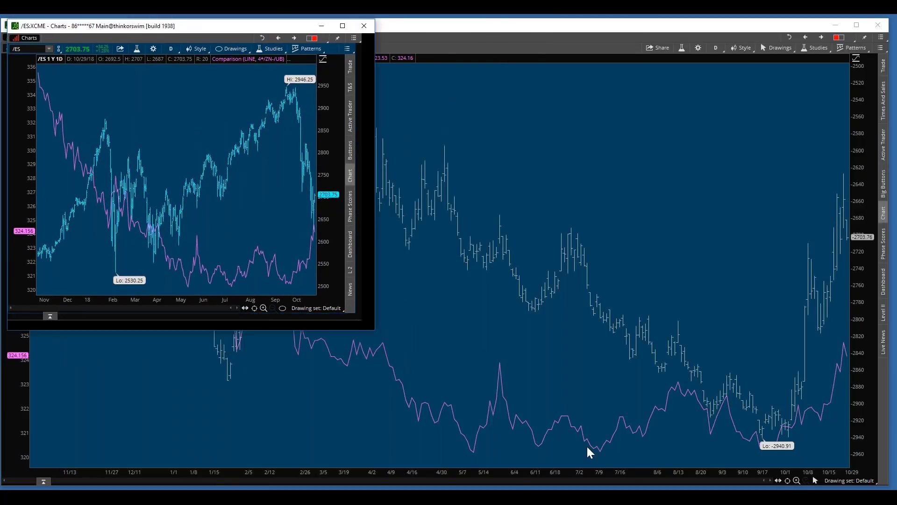
click(342, 25)
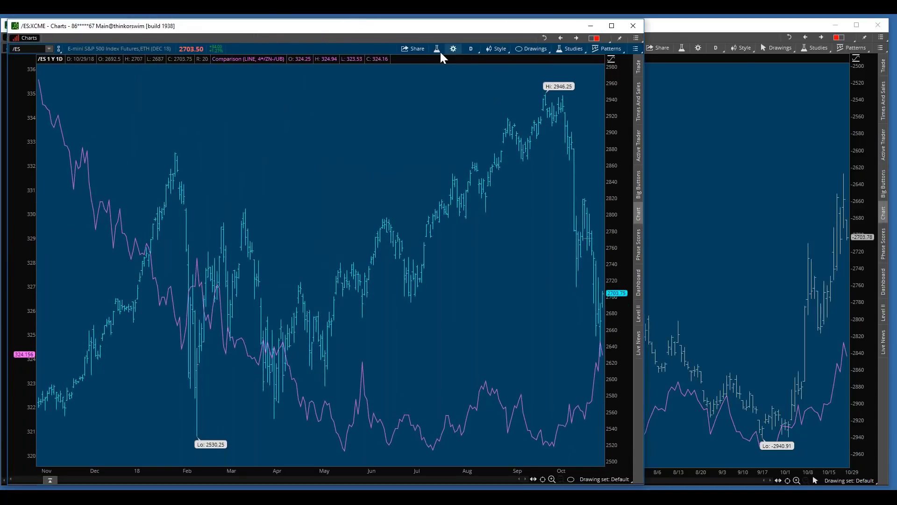
Change the /ES chart's Comparison study to EEM drawn as bars and apply it
click(453, 49)
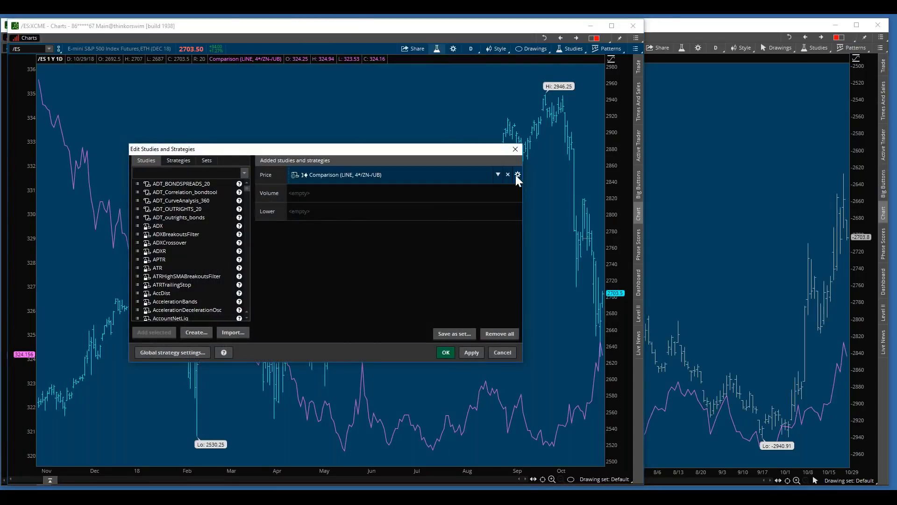
click(518, 173)
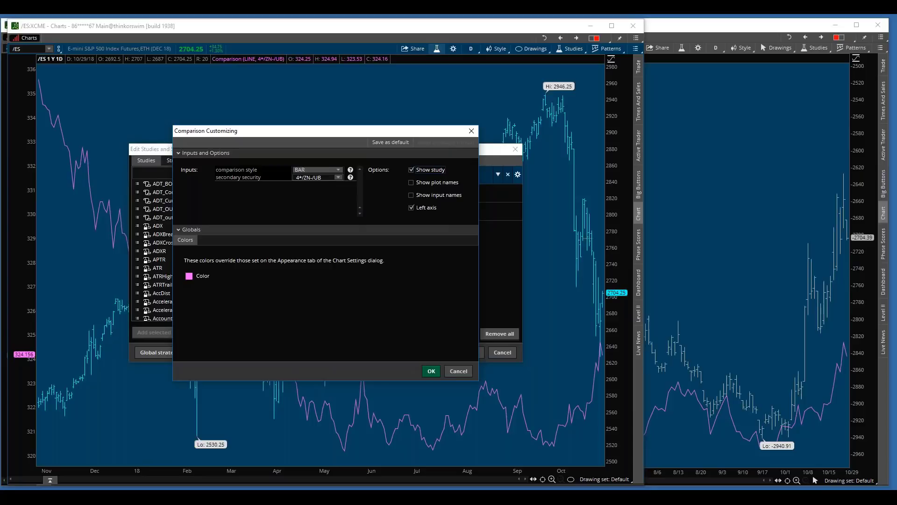
text(EEM)
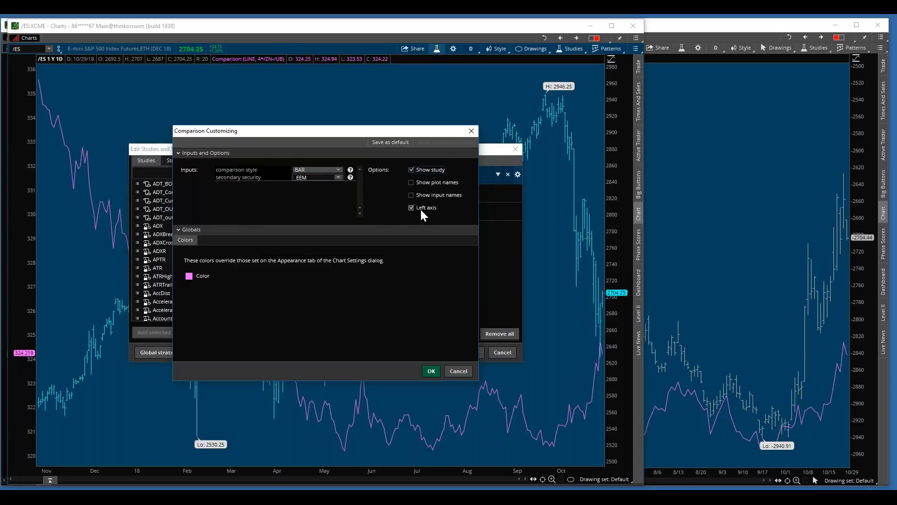
click(431, 371)
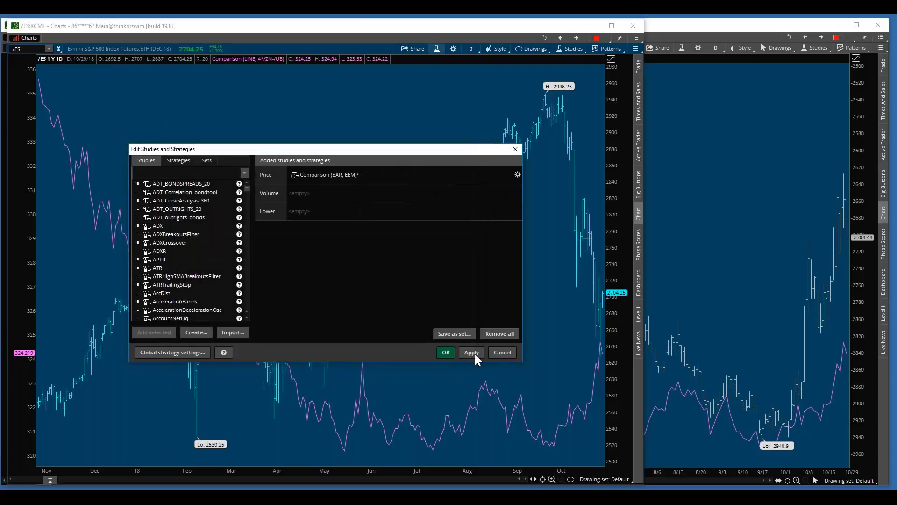
click(445, 353)
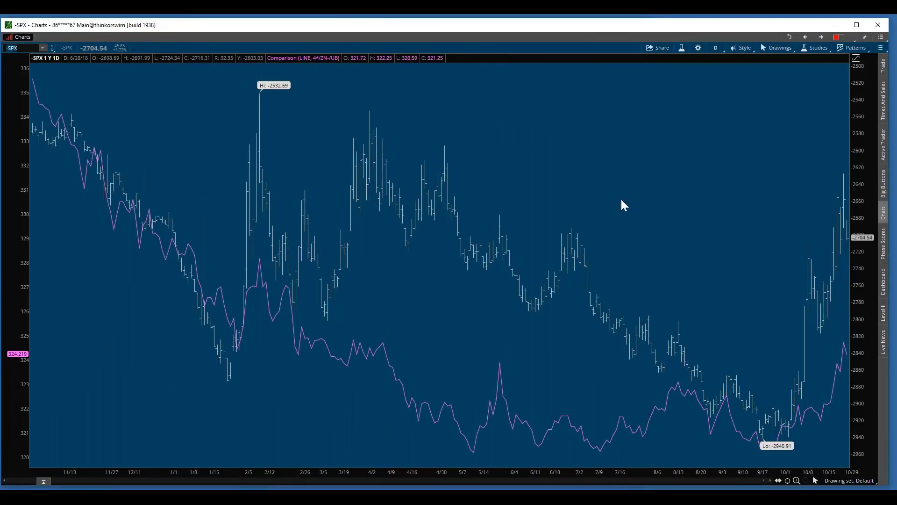
mouse_move(821, 427)
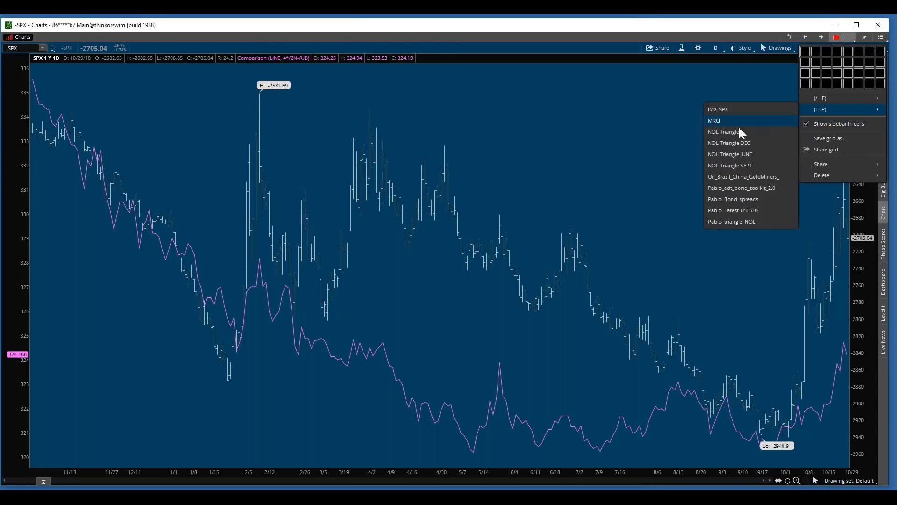
Load the saved bond-spread grid and maximize the 4*/ZN-/UB 20-day hourly cell
click(725, 130)
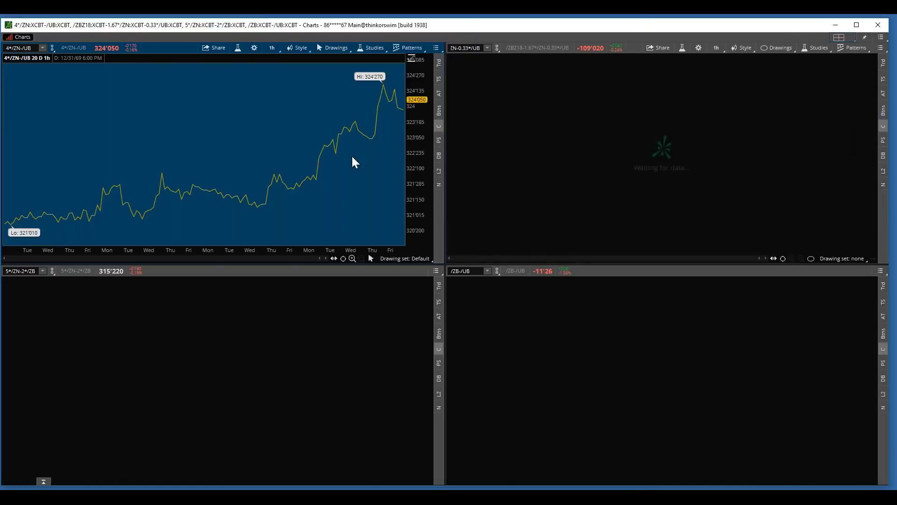
right_click(353, 162)
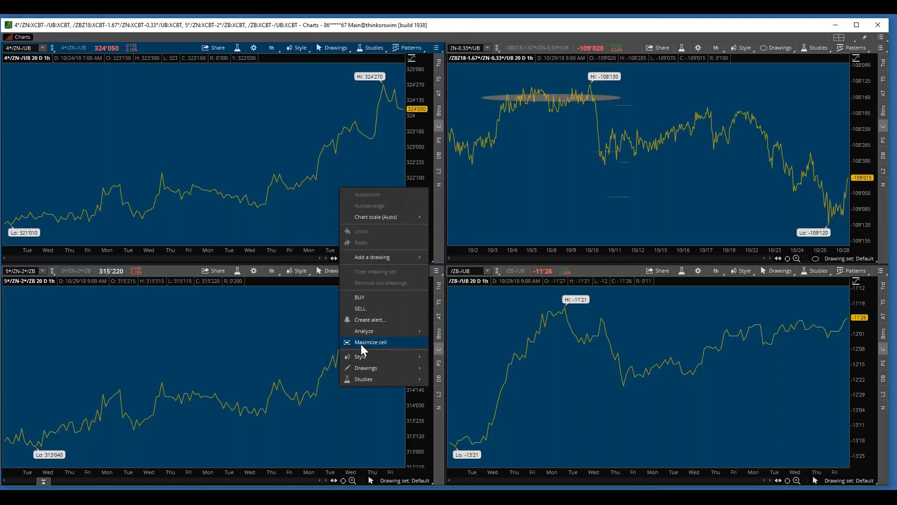
click(371, 342)
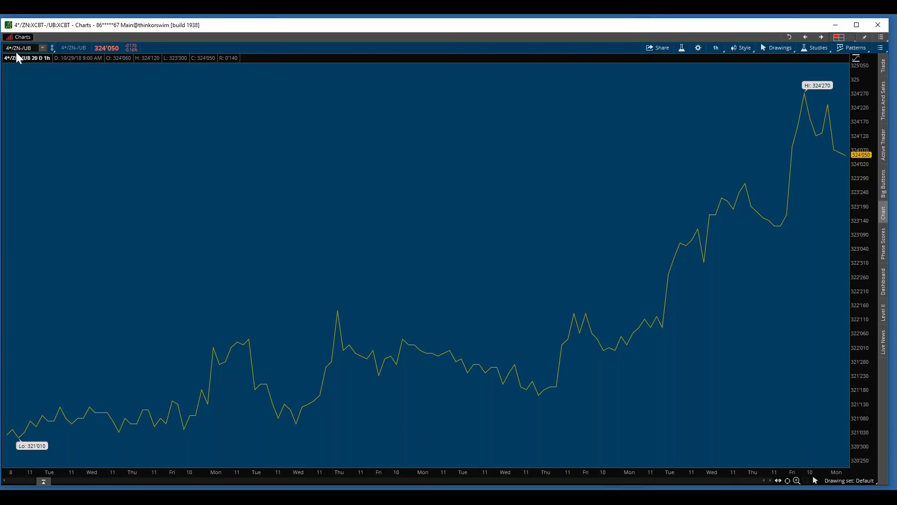
mouse_move(754, 139)
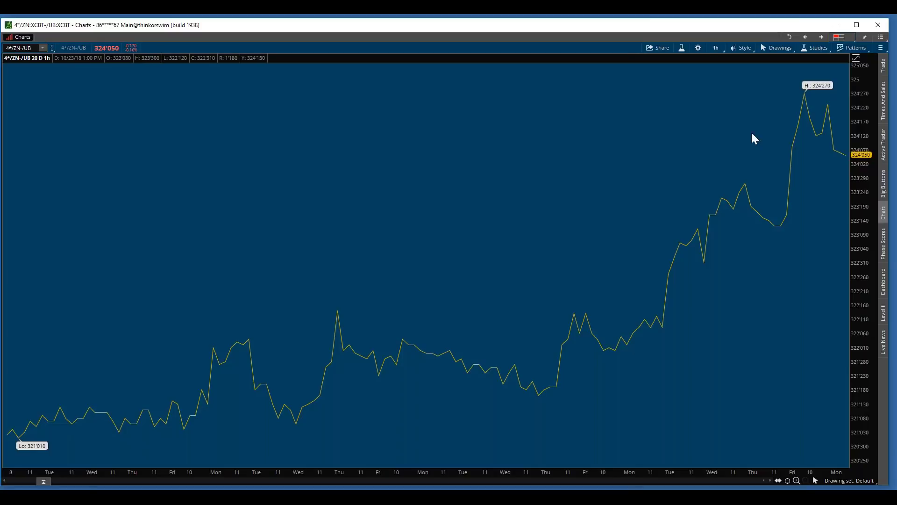
mouse_move(828, 152)
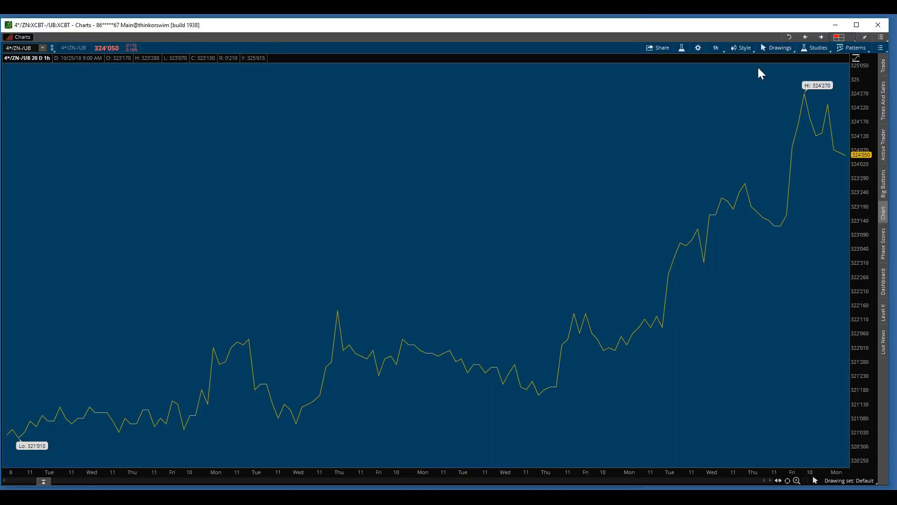
Switch the 4*/ZN-/UB spread chart to 1 Y 1D aggregation
click(715, 48)
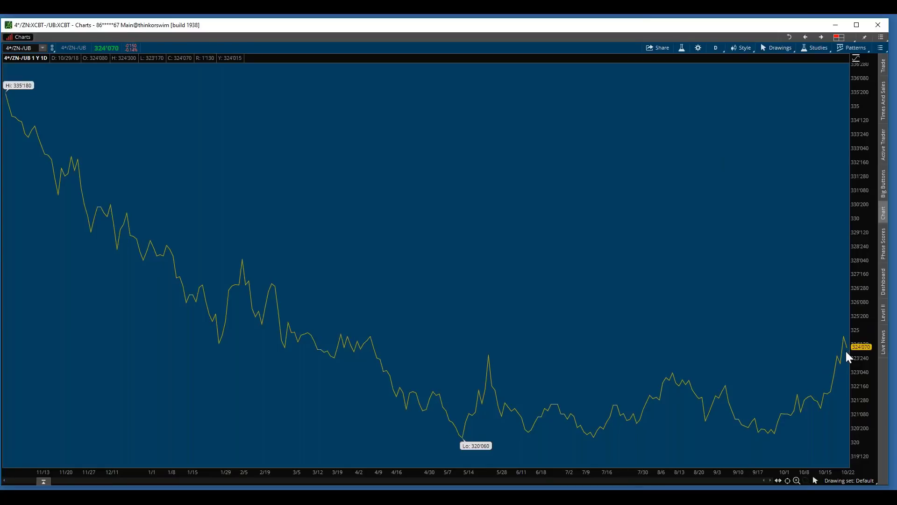
mouse_move(691, 407)
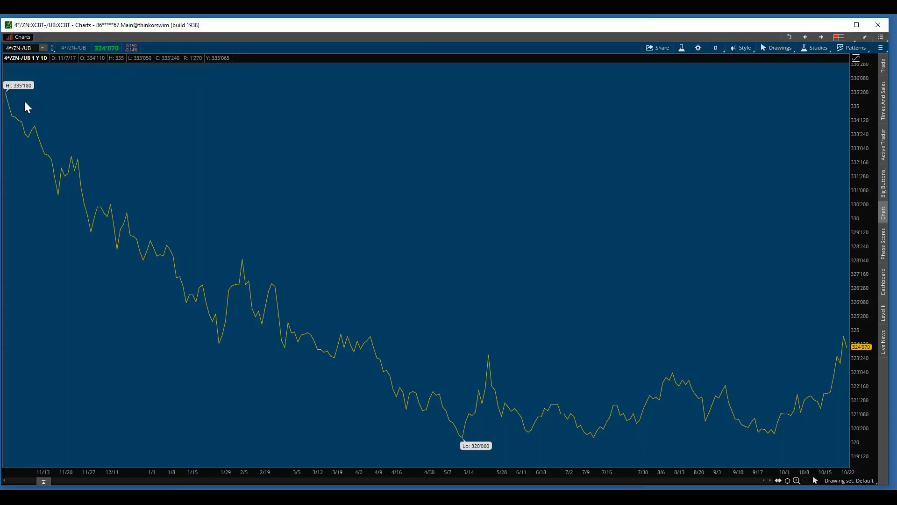
mouse_move(691, 454)
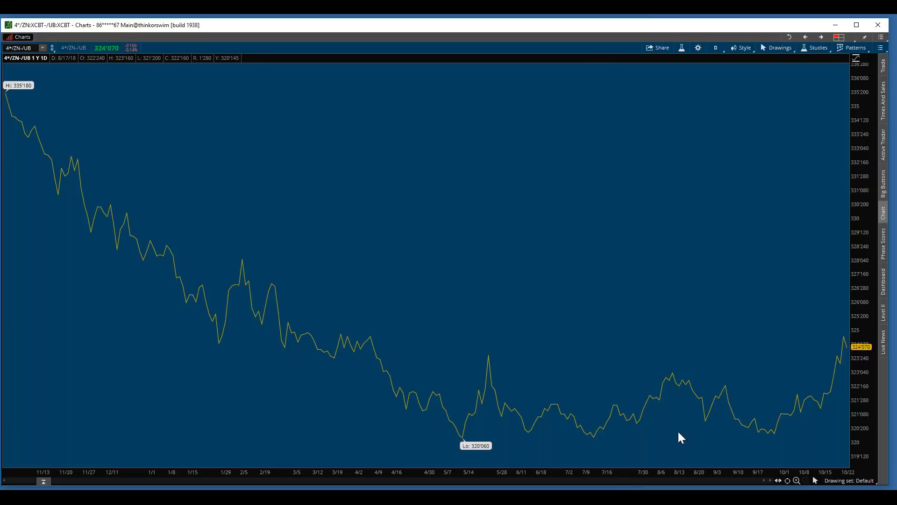
mouse_move(791, 359)
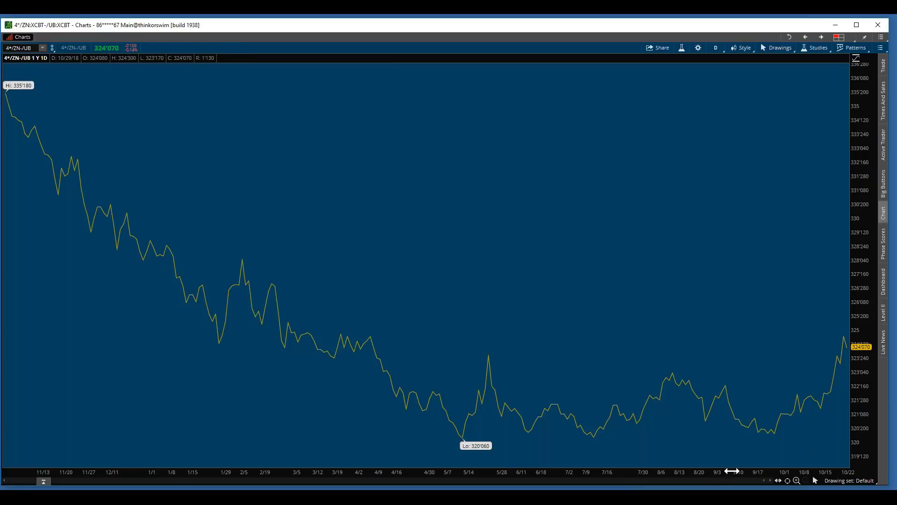
mouse_move(776, 440)
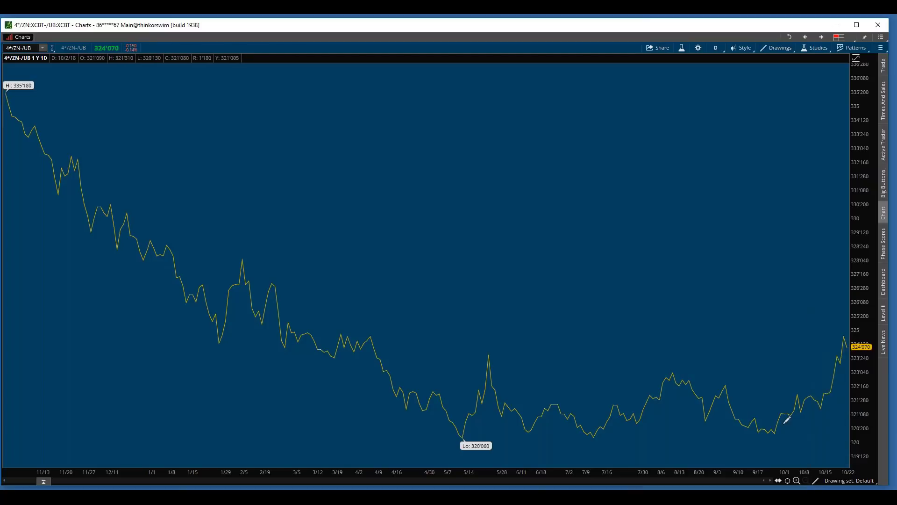
Draw and refine a rising trendline from the September low to the late-October peak
drag(758, 433, 847, 337)
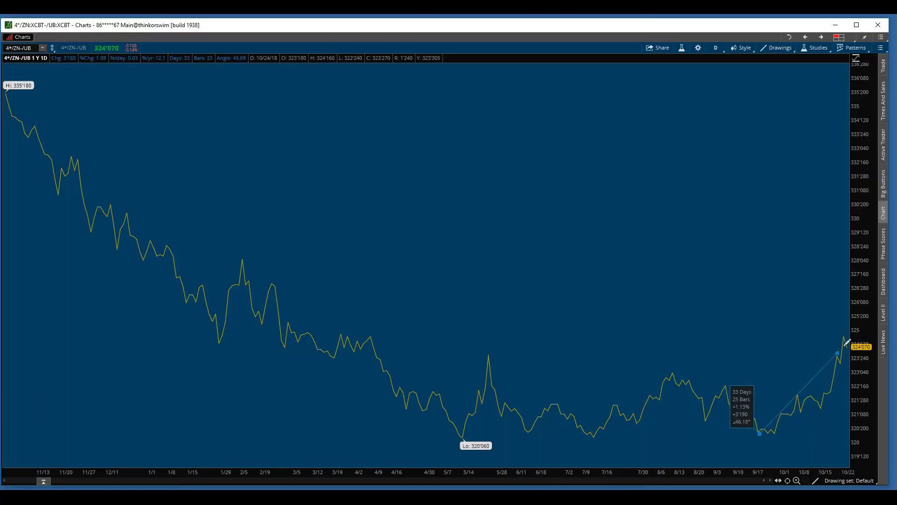
drag(845, 339, 841, 340)
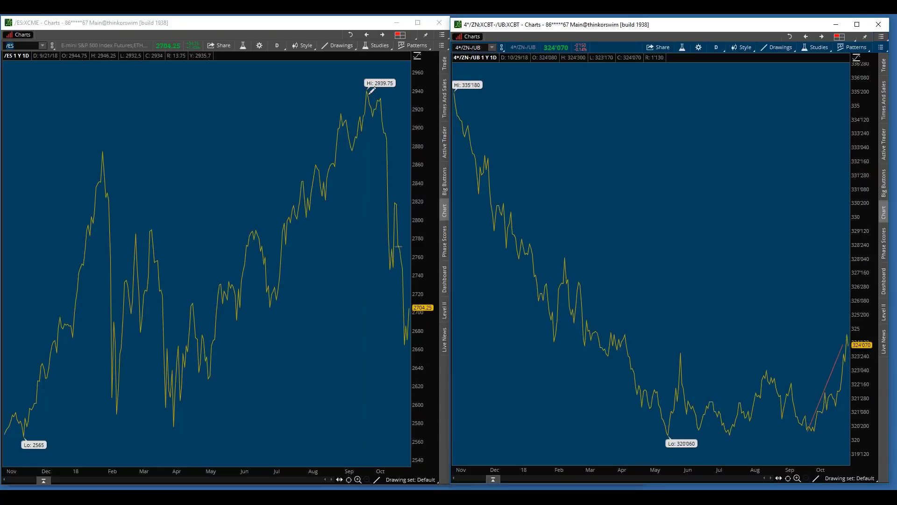
mouse_move(384, 105)
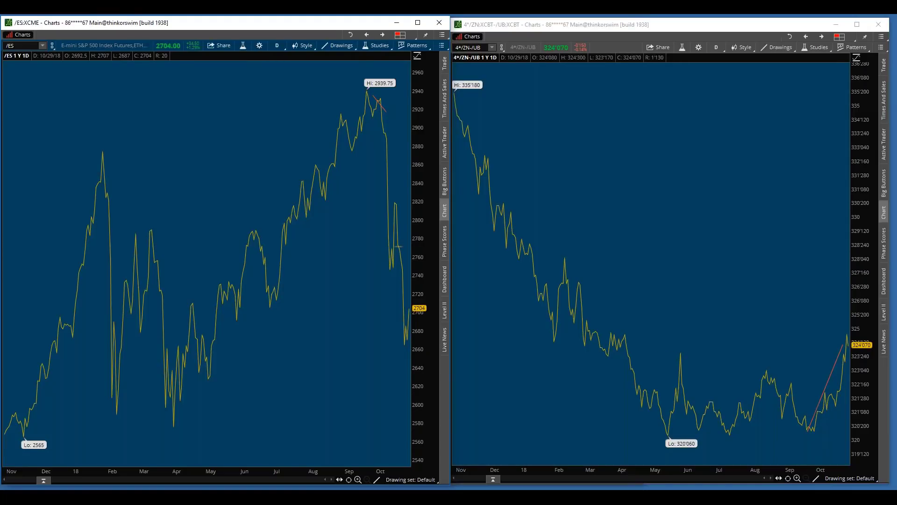
Draw a short downward trendline from the /ES late-September high
drag(370, 93, 395, 118)
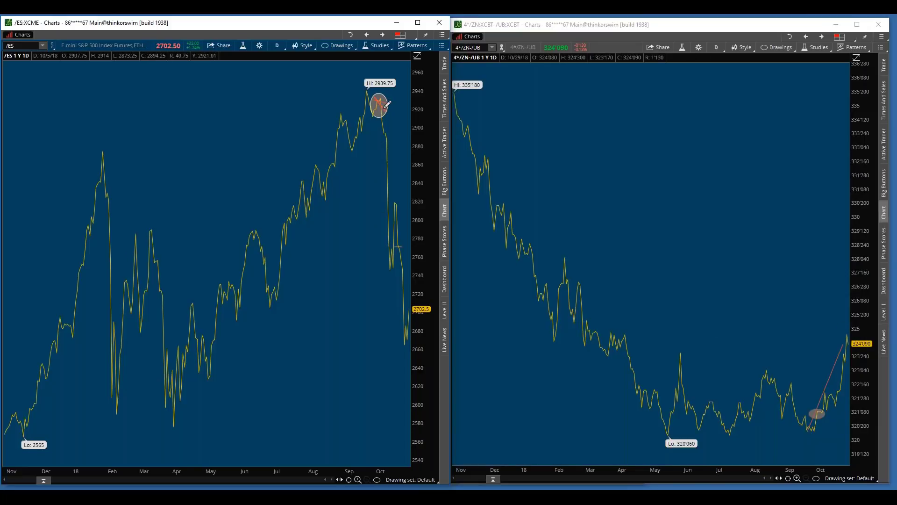
mouse_move(380, 104)
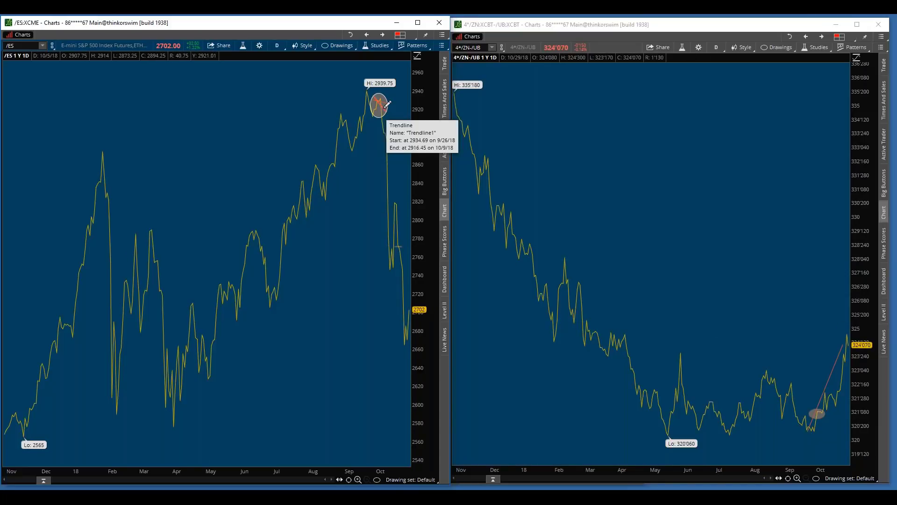
mouse_move(793, 393)
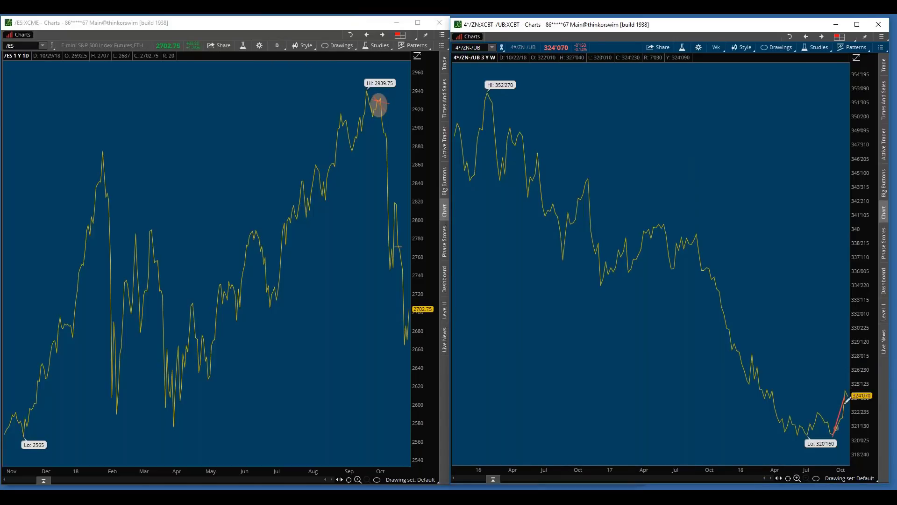
mouse_move(844, 354)
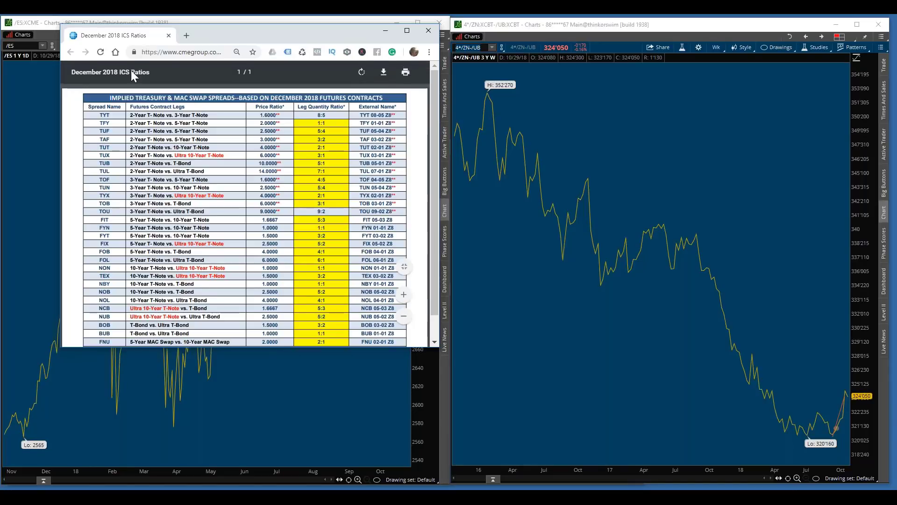
Copy the web address of the December 2018 ICS Ratios PDF page
right_click(183, 52)
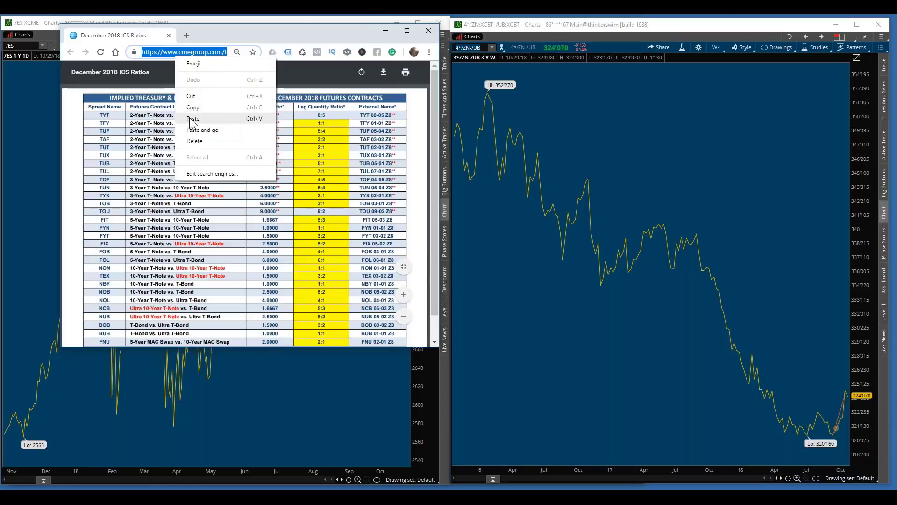
click(183, 115)
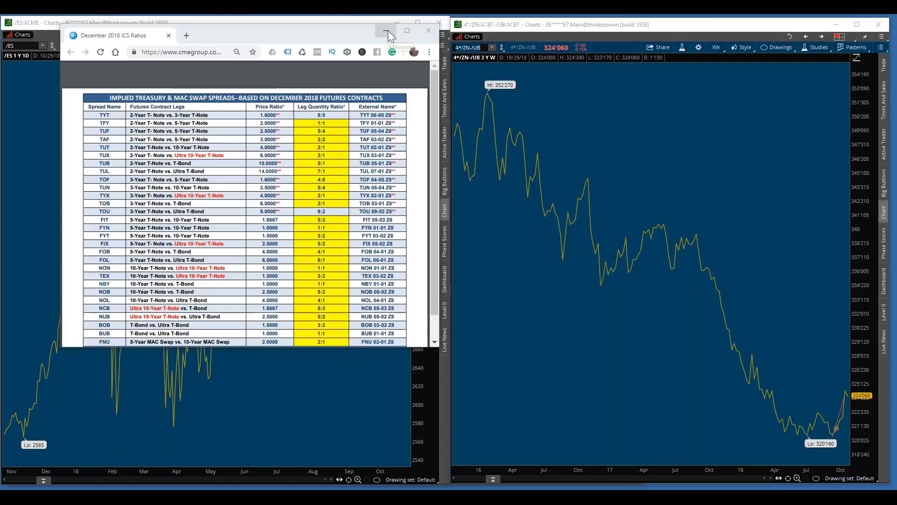
Minimize Chrome to return to the /ES daily and weekly spread charts
click(428, 30)
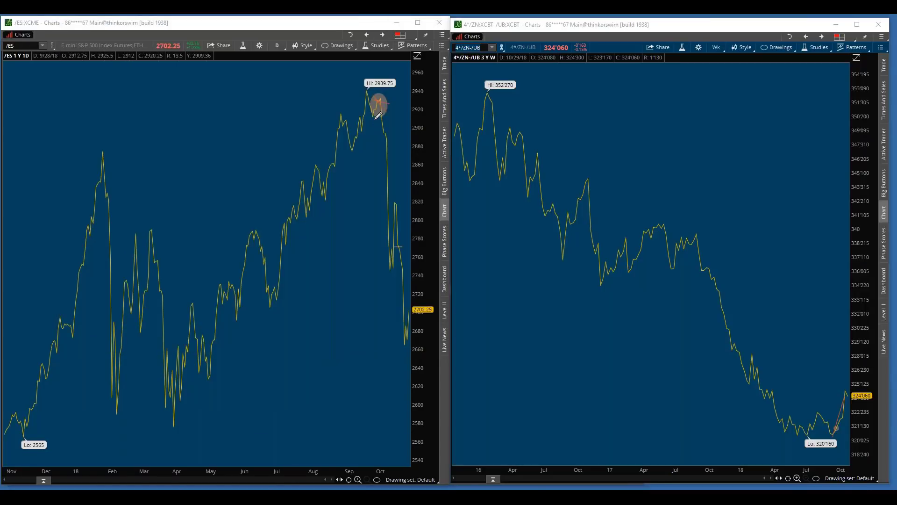
mouse_move(758, 272)
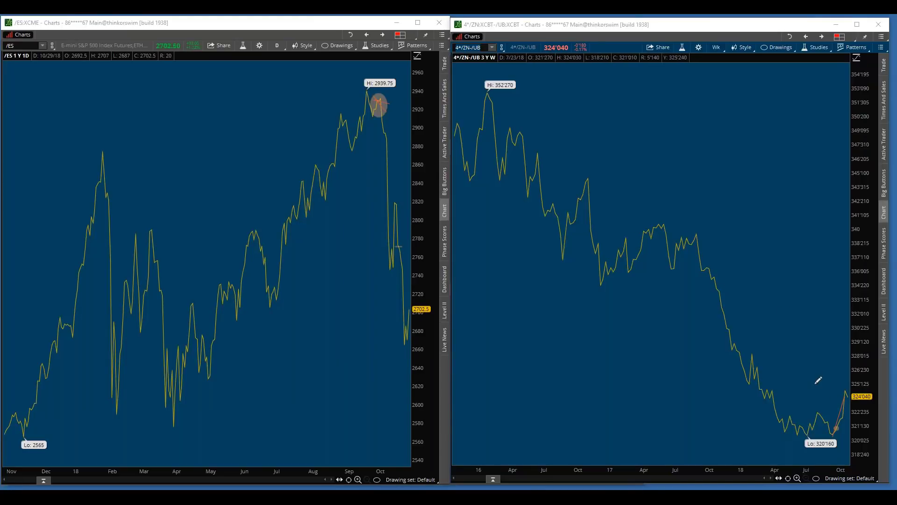
mouse_move(371, 223)
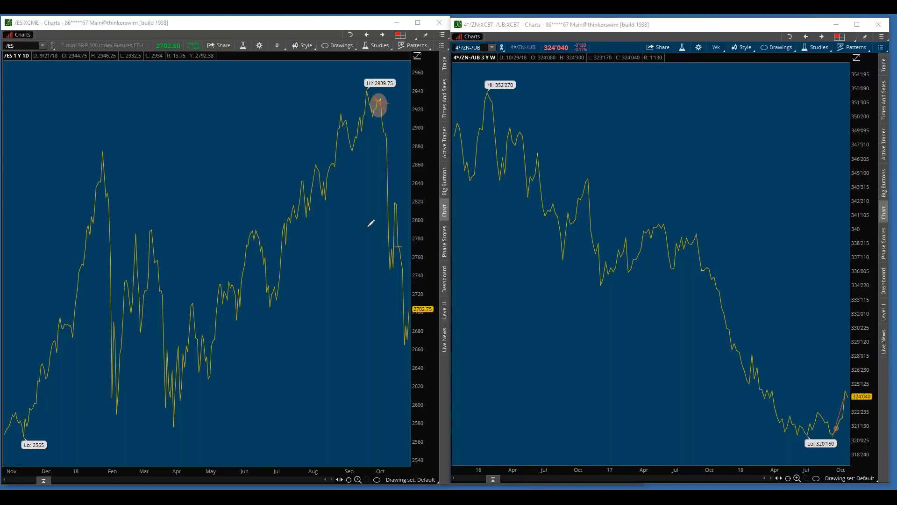